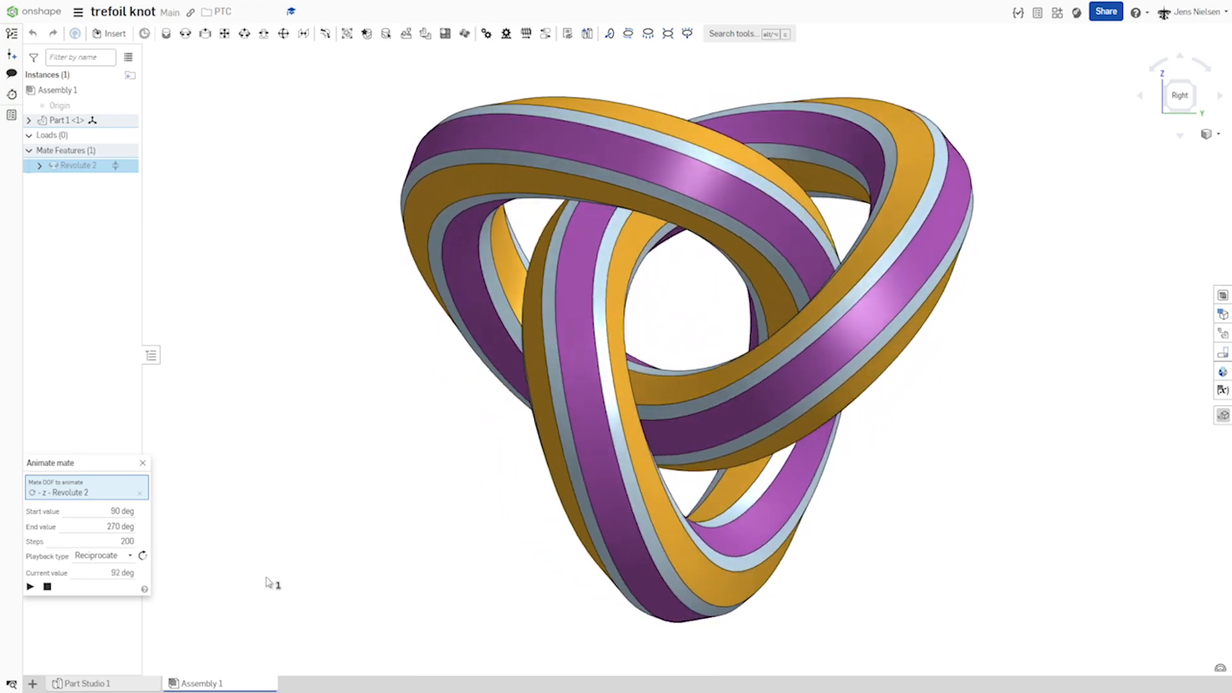
- Play the knot's Revolute 2 rotation between 90 and 270 deg in Assembly 1
left_click(29, 588)
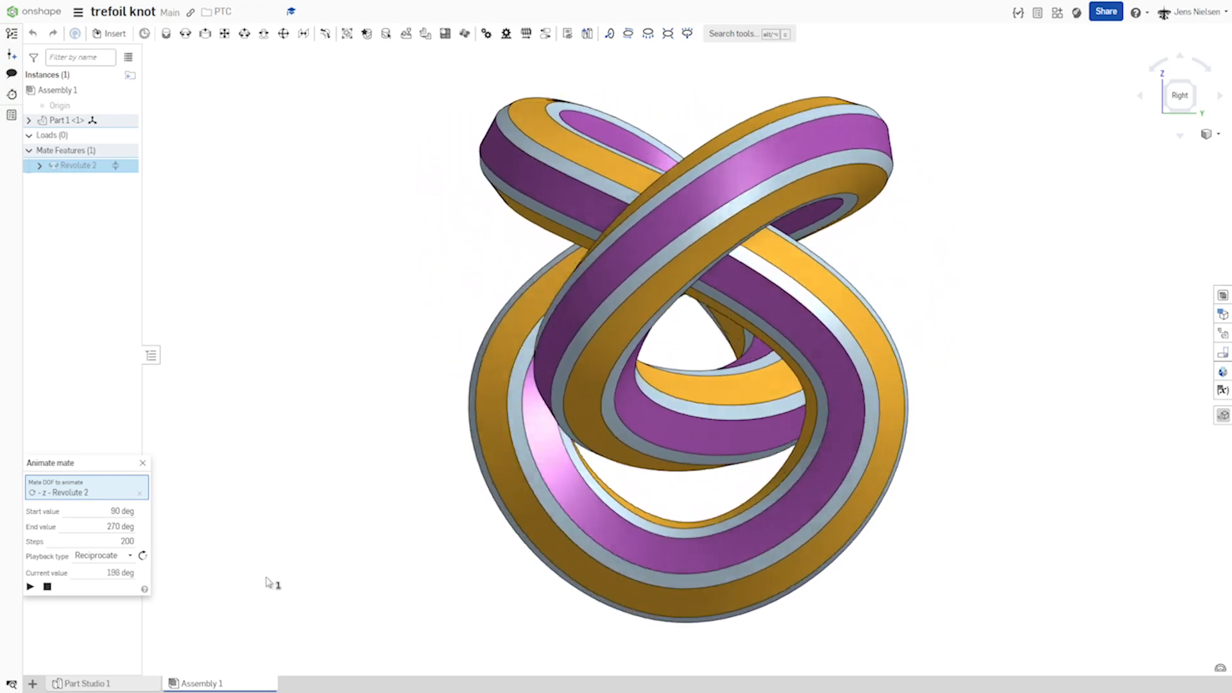
left_click(86, 683)
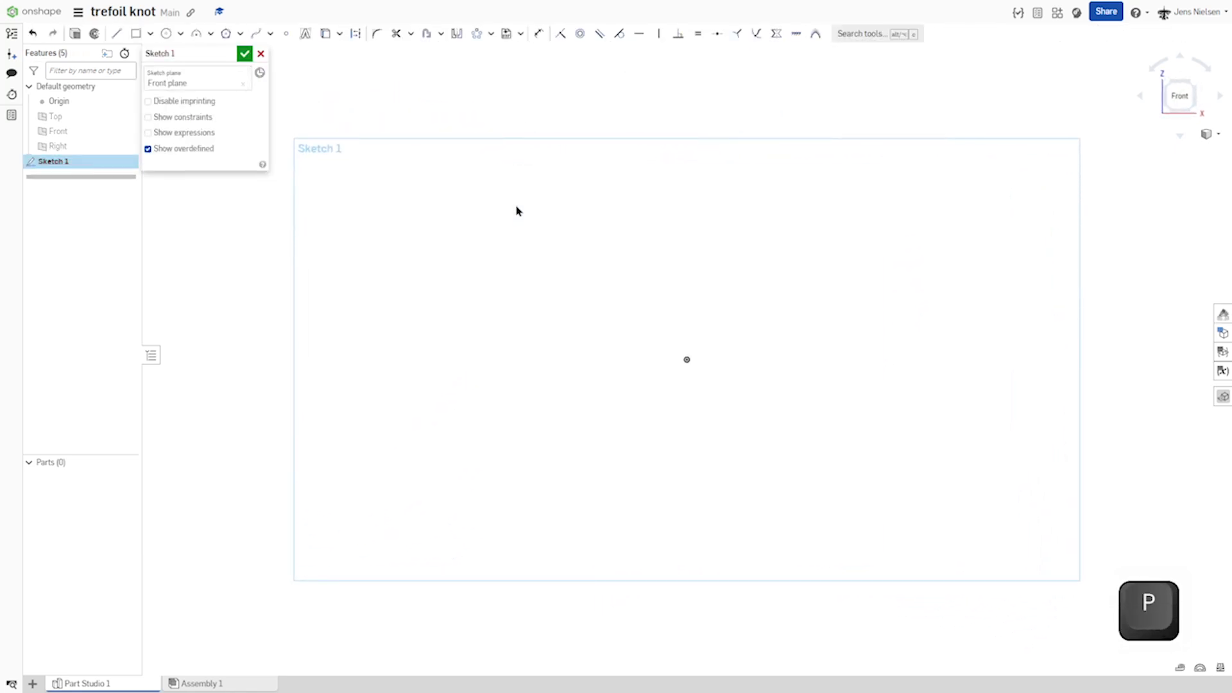
- Draw an inscribed 3-sided polygon from the origin with a 122 diameter circle
left_click(240, 33)
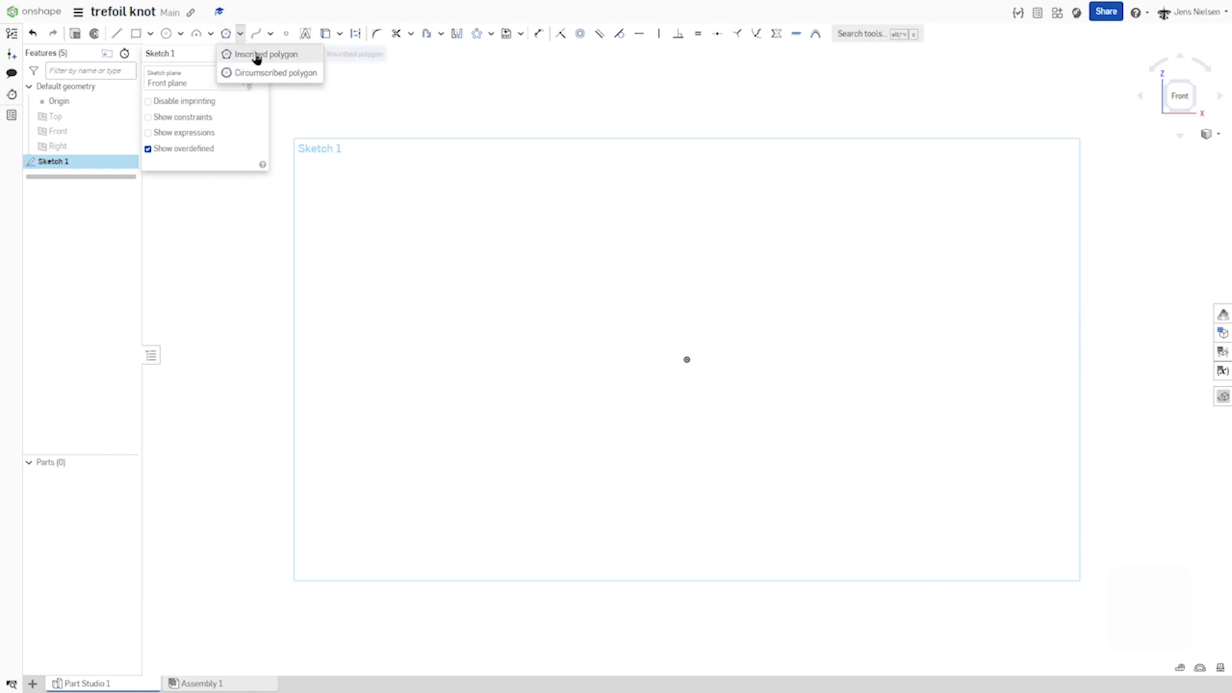
left_click(267, 53)
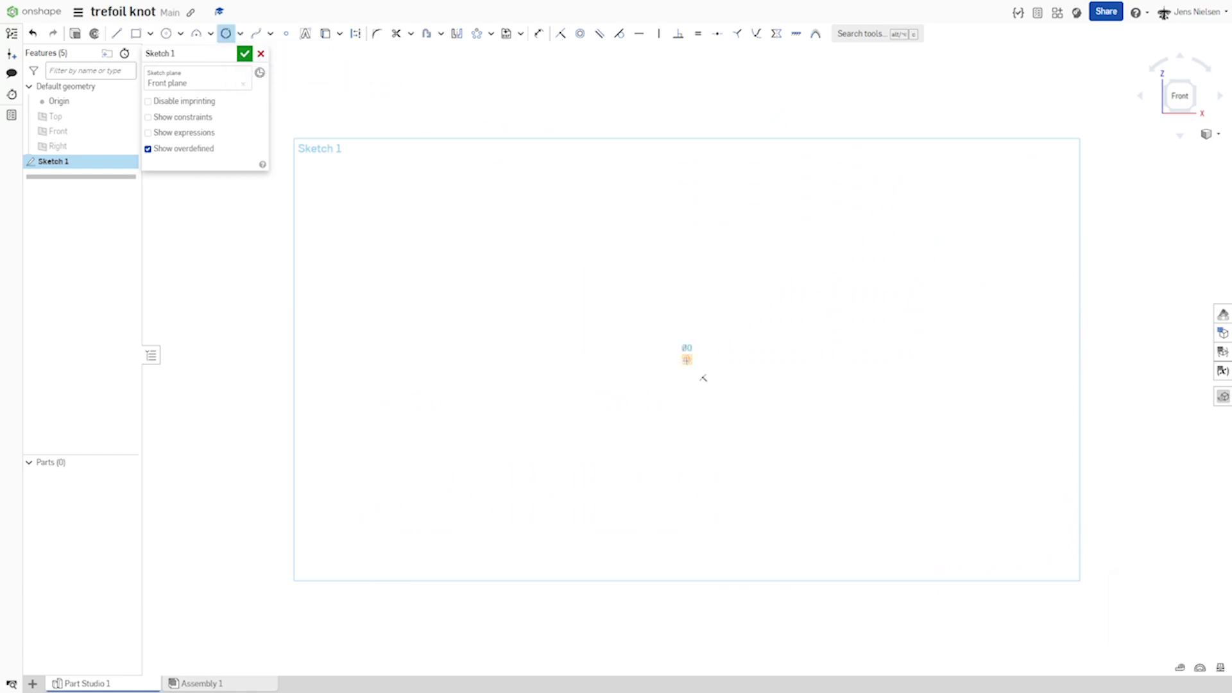
left_click_drag(687, 359, 795, 241)
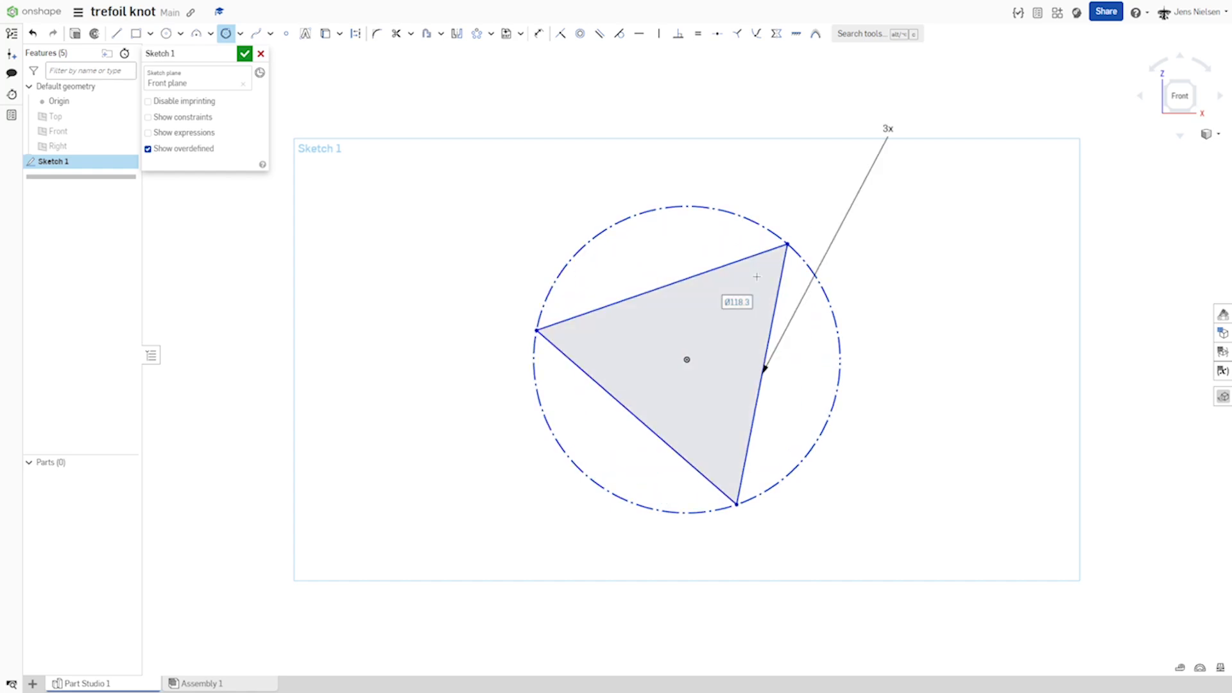
type("122")
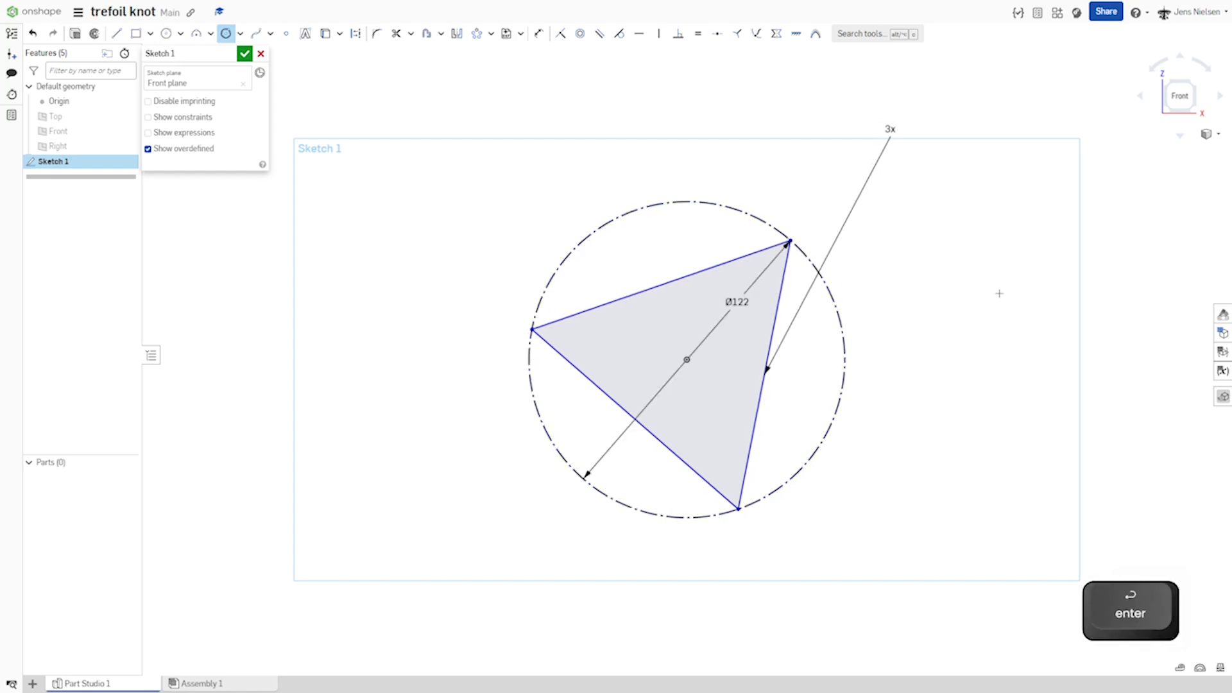
key("Escape")
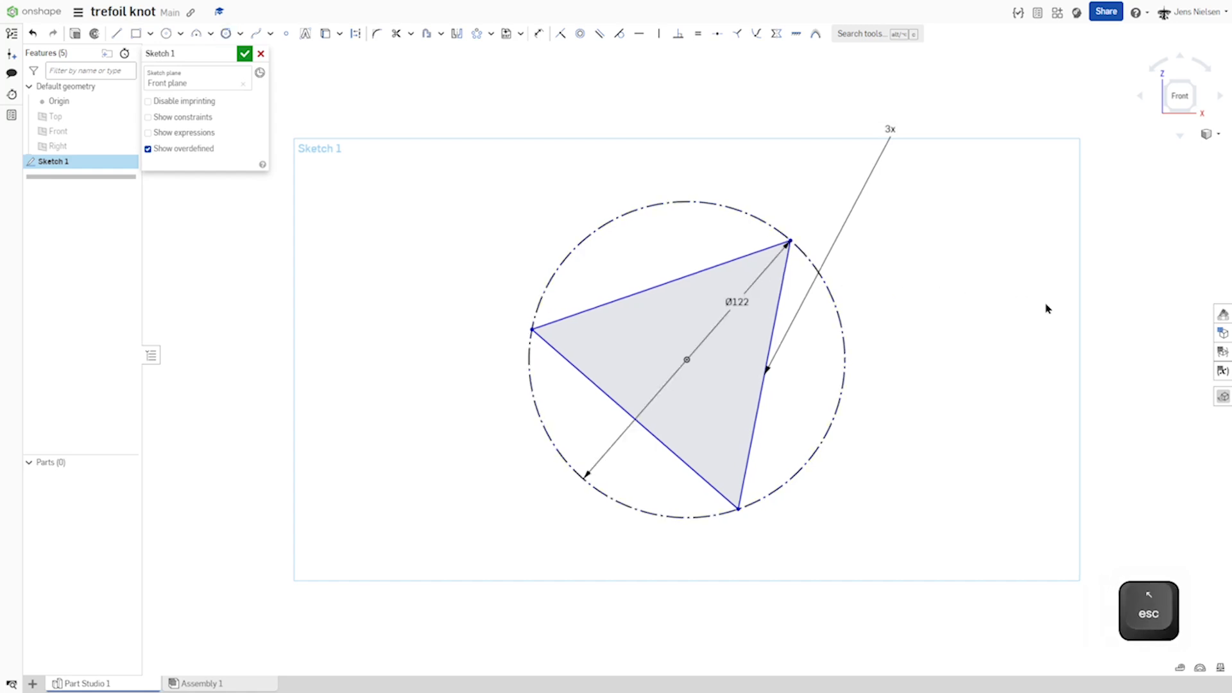
key("h")
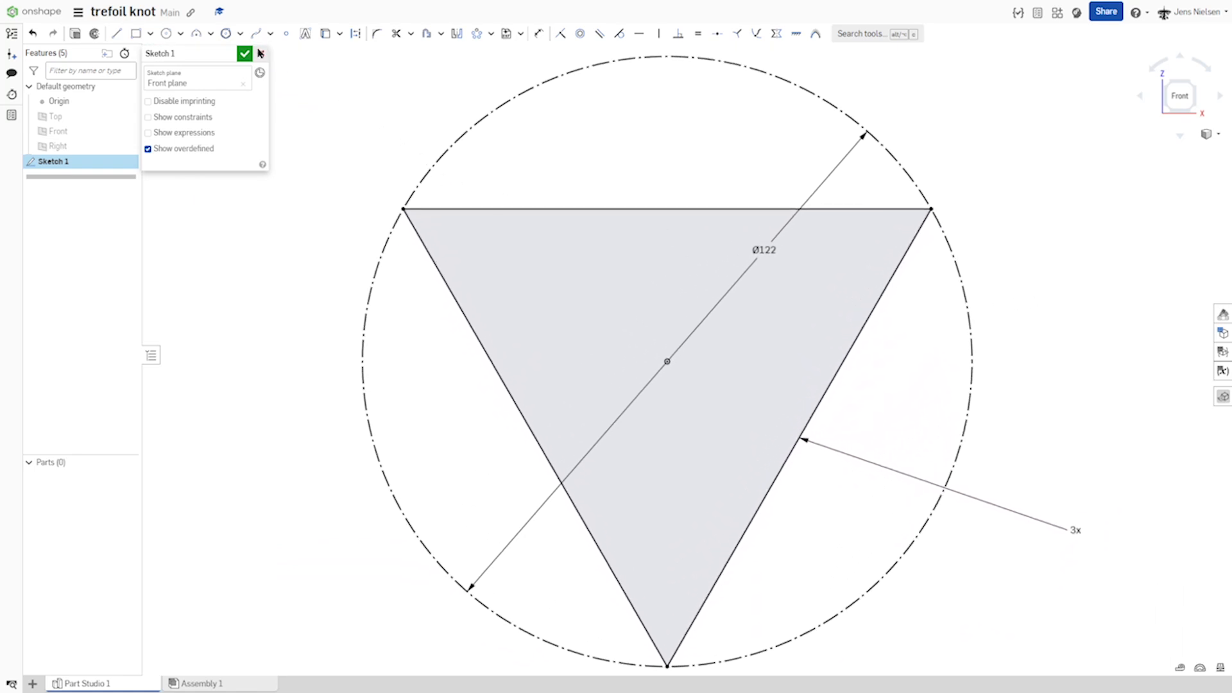
- Draw a smaller inverted inscribed triangle inside the first and finish Sketch 1
left_click(240, 33)
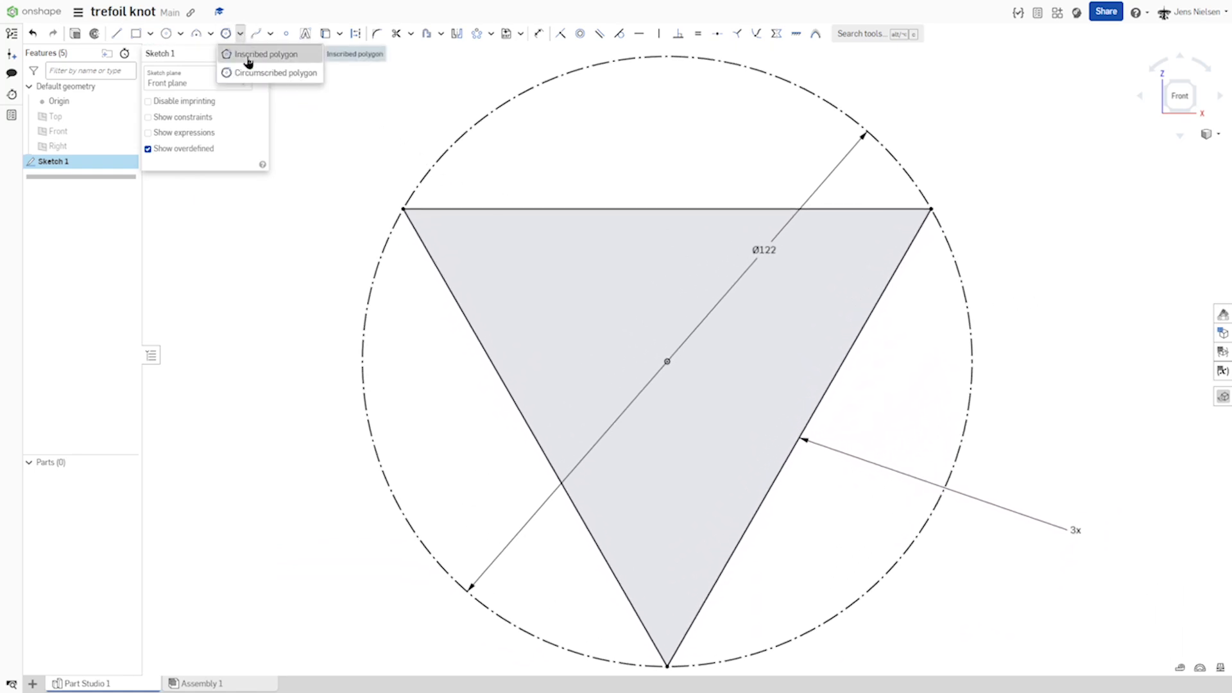
left_click(266, 54)
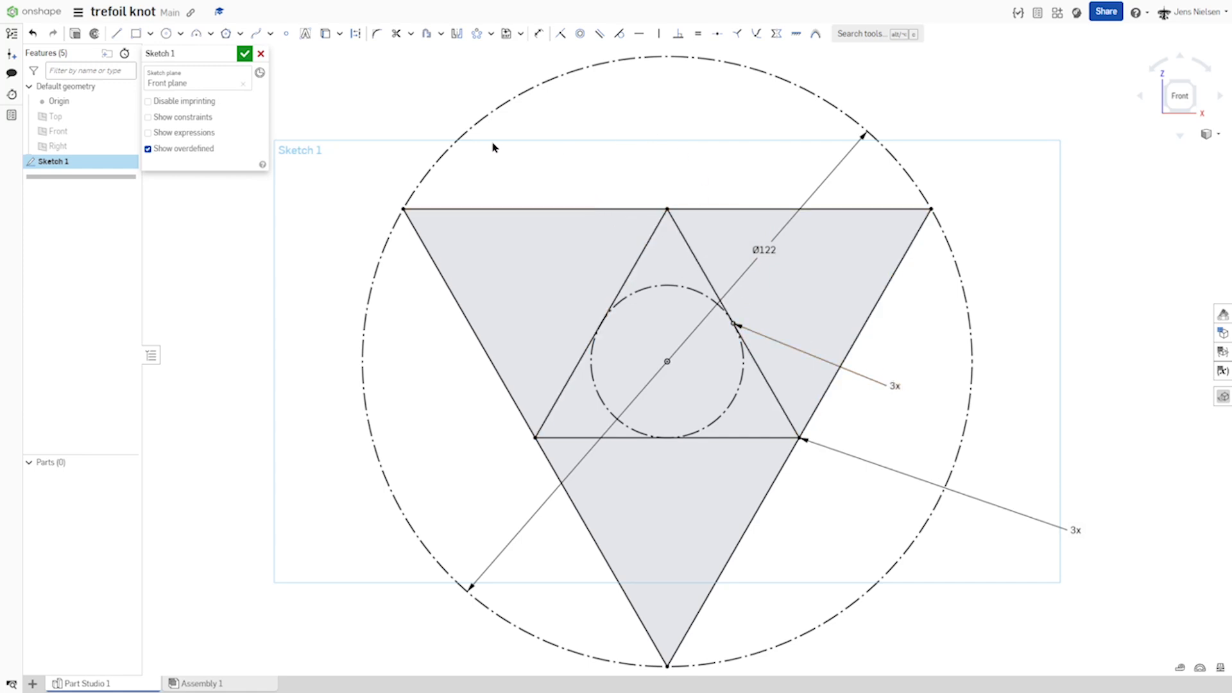
left_click(244, 54)
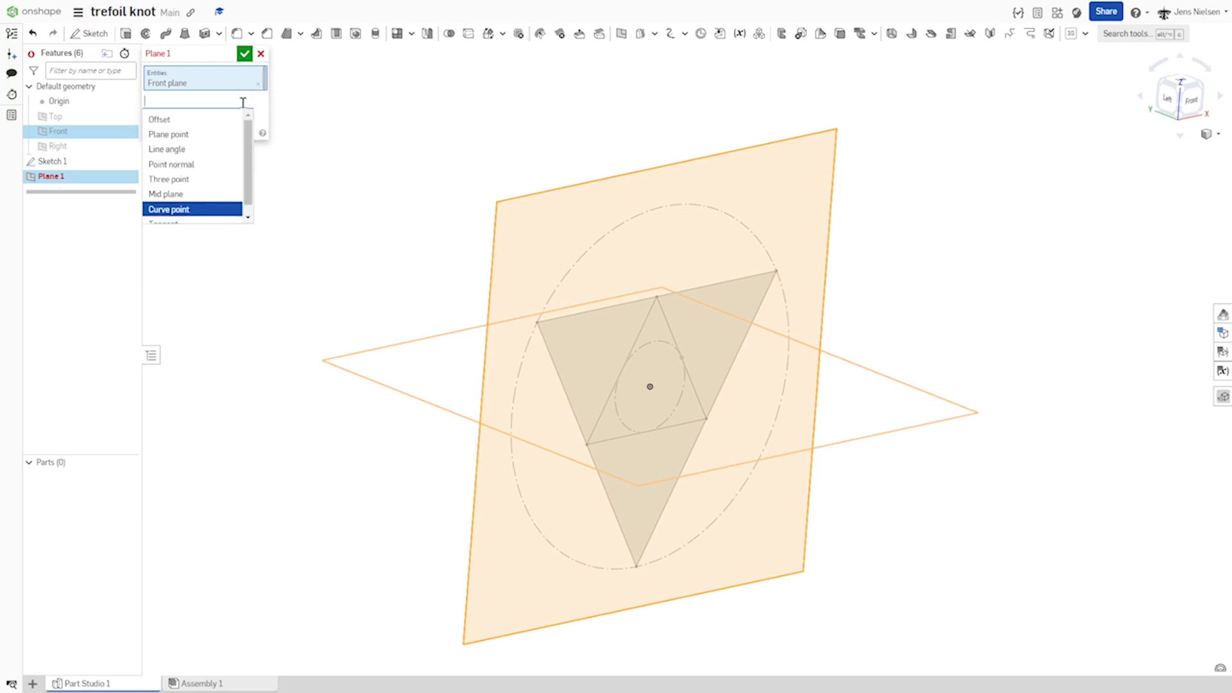
- Make Plane 1 an offset plane from the Front plane and accept it
left_click(159, 118)
type("32")
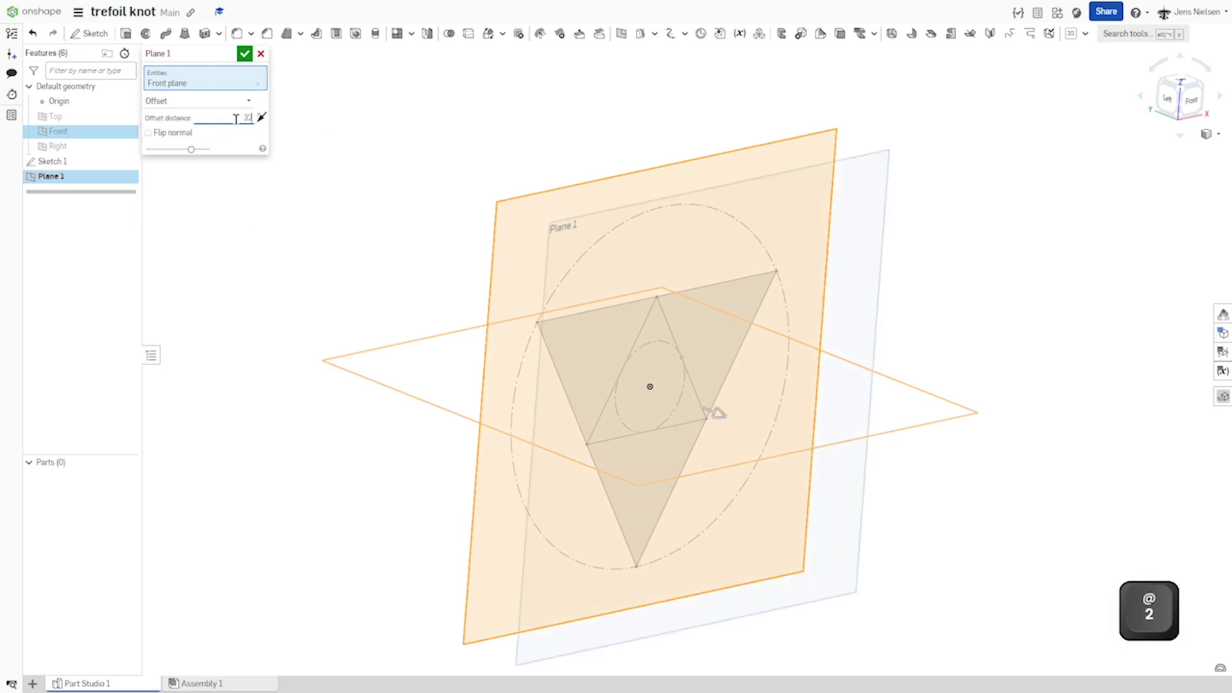
left_click(244, 54)
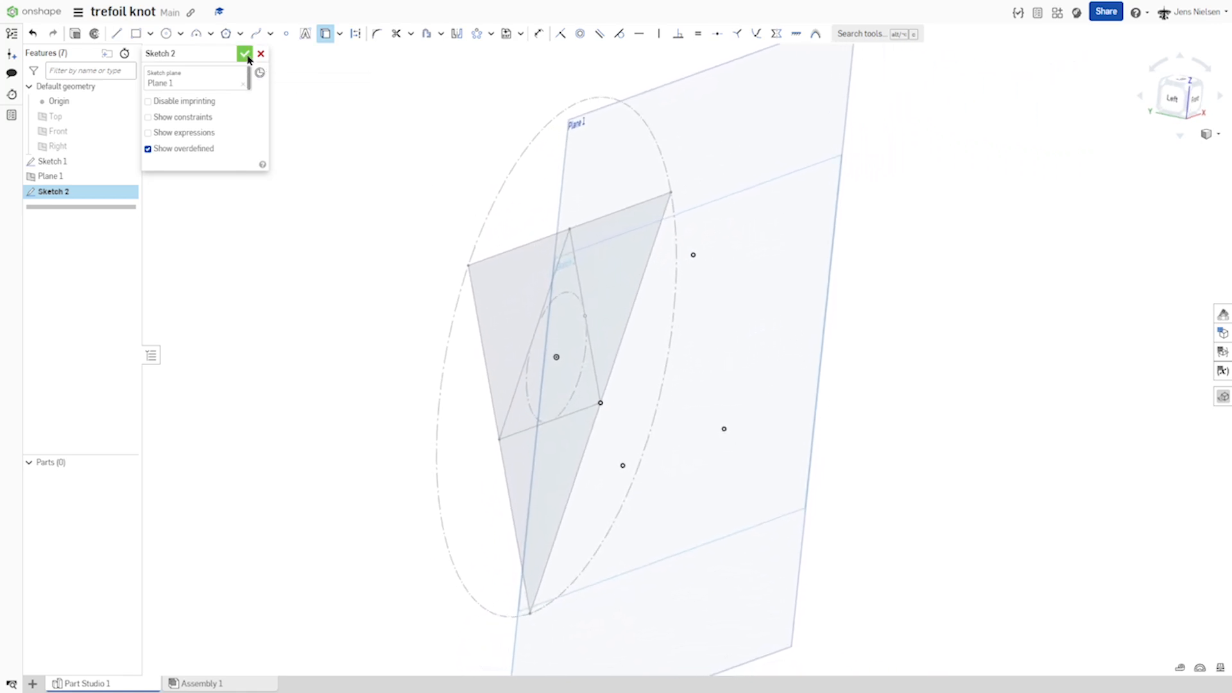
- Finish Sketch 2 holding the points on Plane 1
left_click(243, 54)
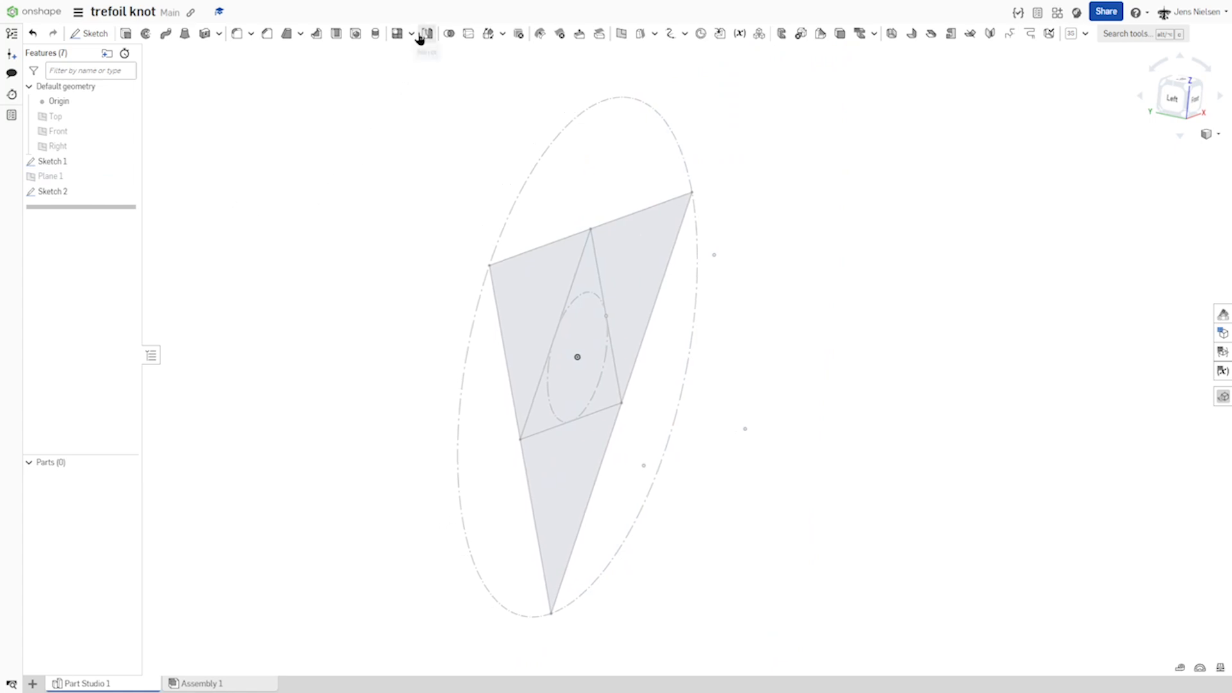
- Feature-mirror Sketch 2's points across the Front plane as Mirror 1
left_click(426, 33)
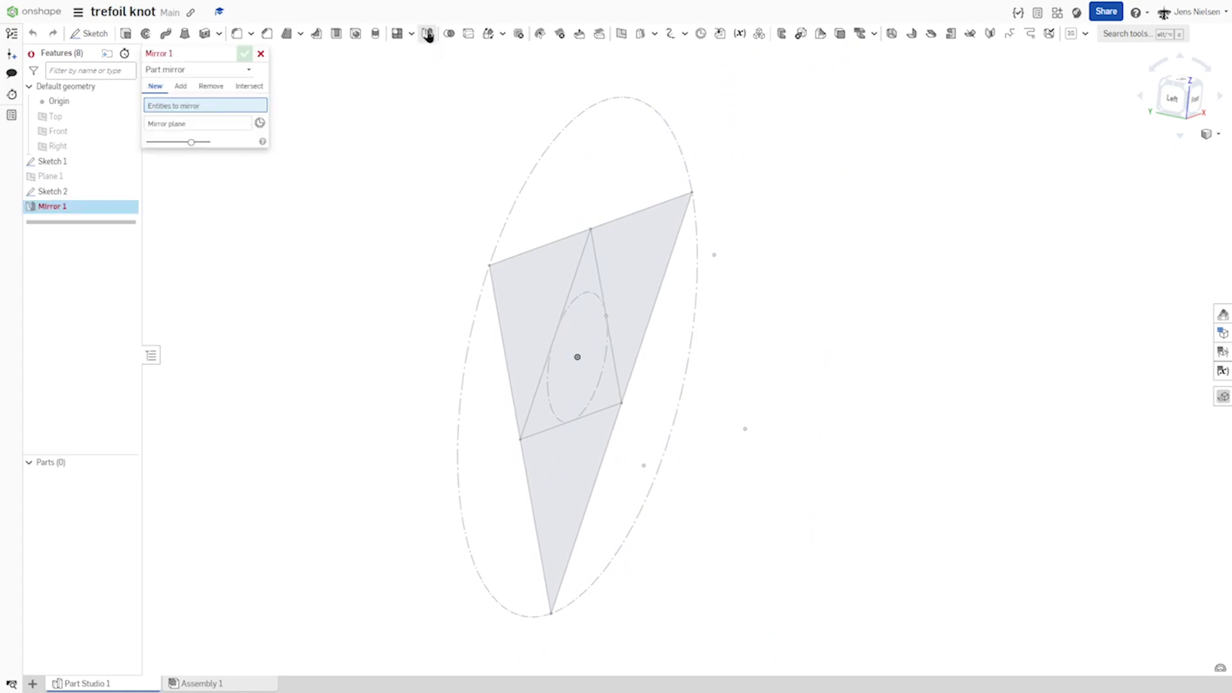
mouse_move(249, 72)
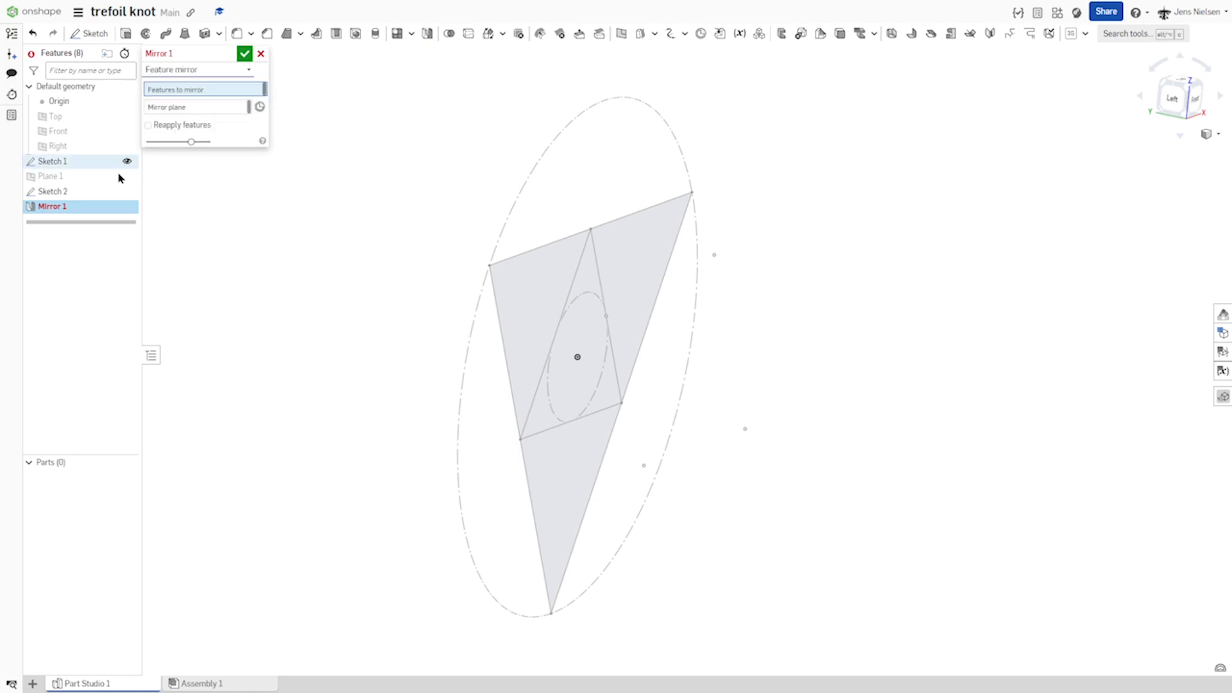
left_click(53, 191)
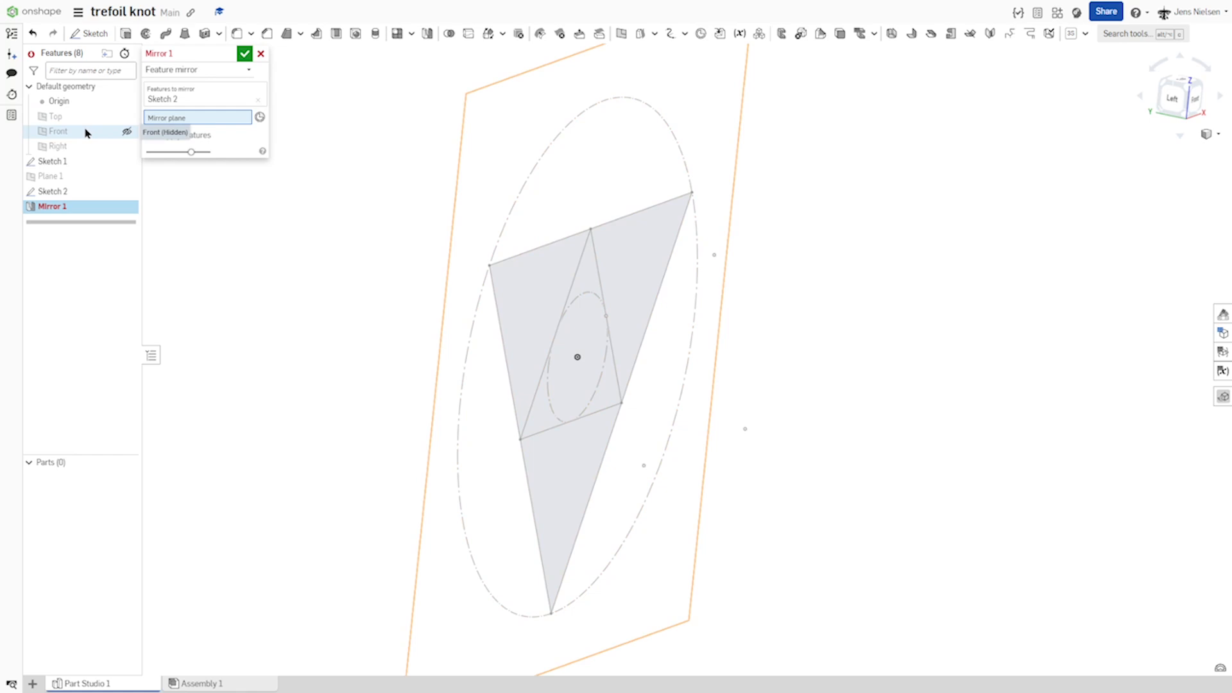
left_click(56, 131)
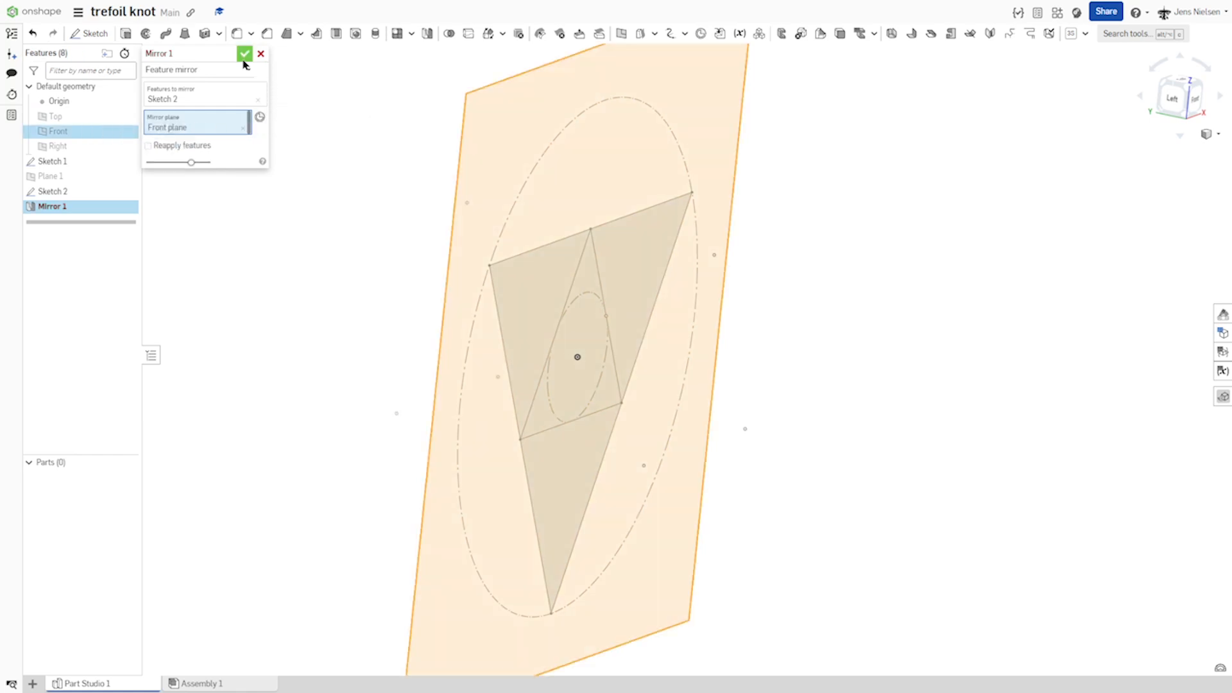
left_click(244, 54)
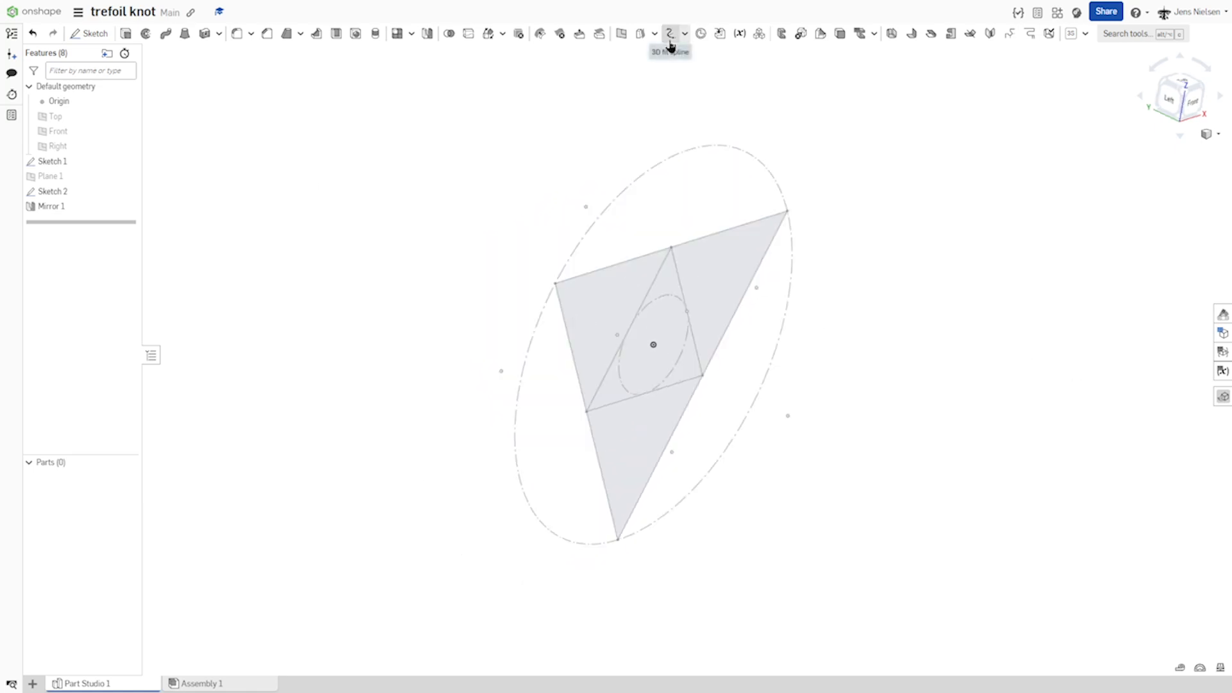
- Thread a 3D fit spline through the Sketch 2, Sketch 1 and Mirror 1 vertices in turn
left_click(670, 33)
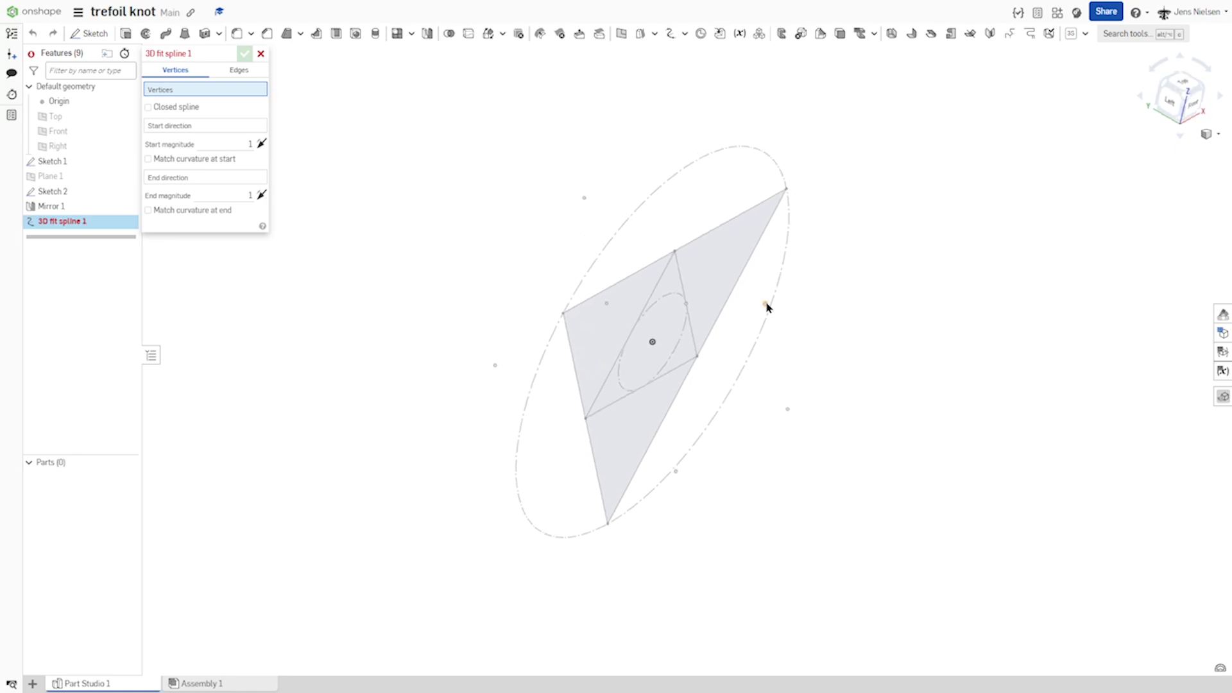
left_click(767, 306)
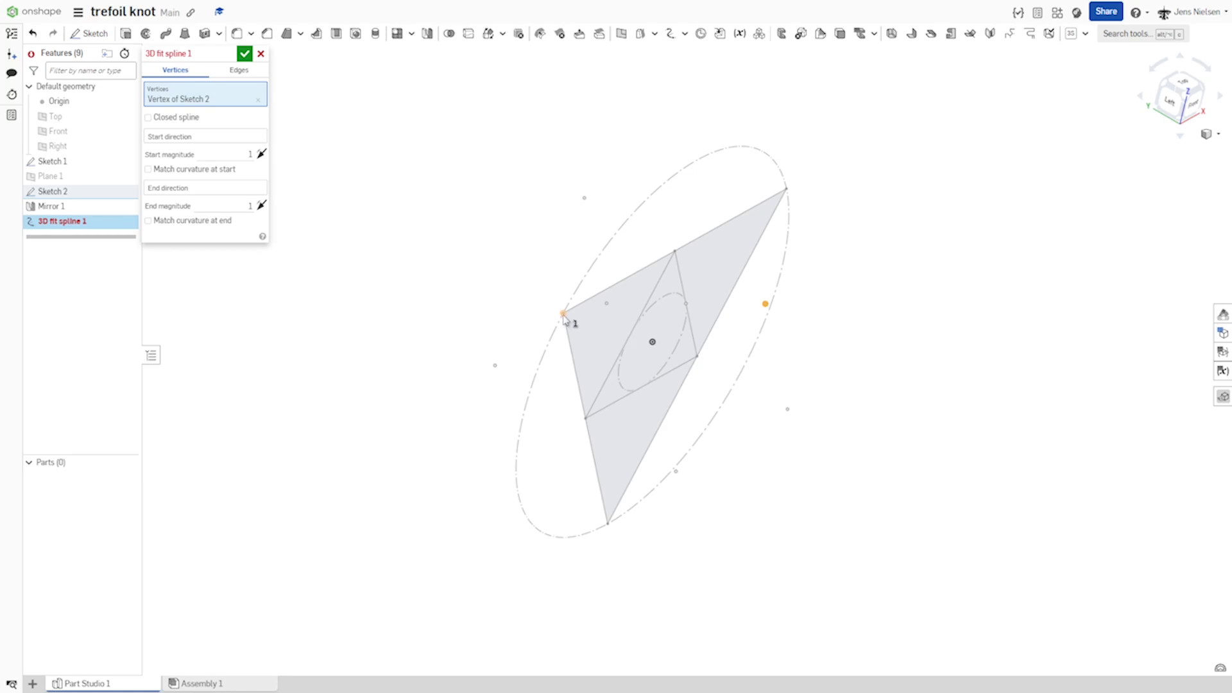
left_click(764, 278)
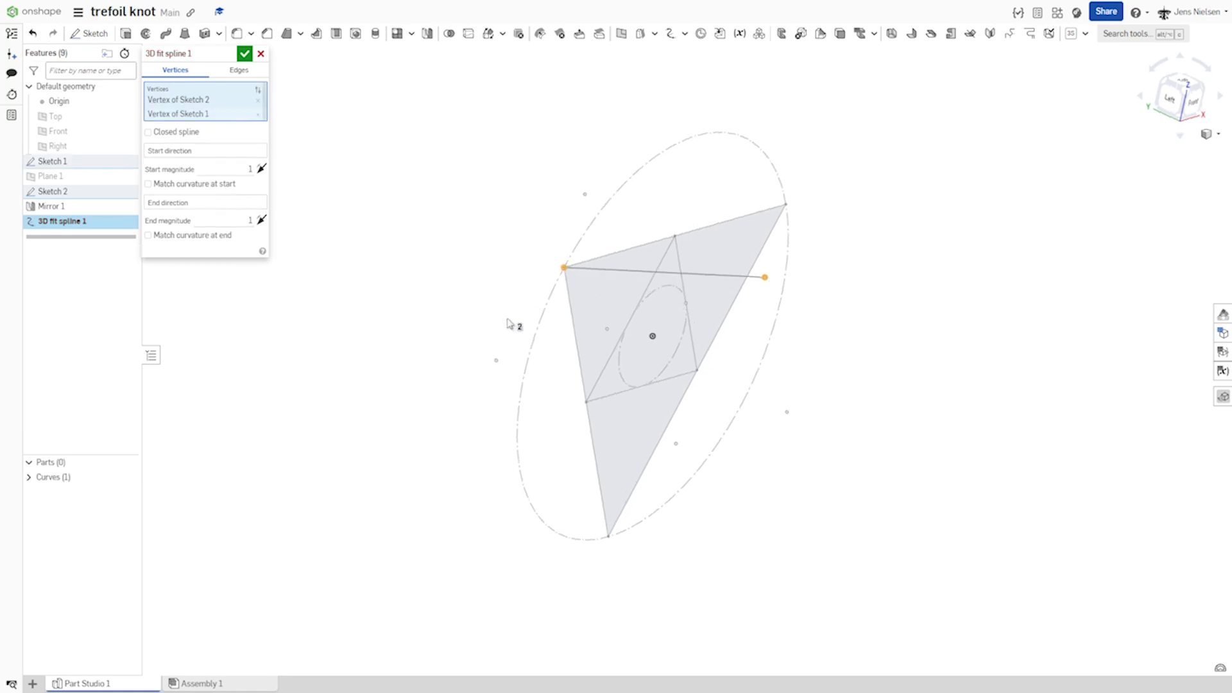
left_click(496, 361)
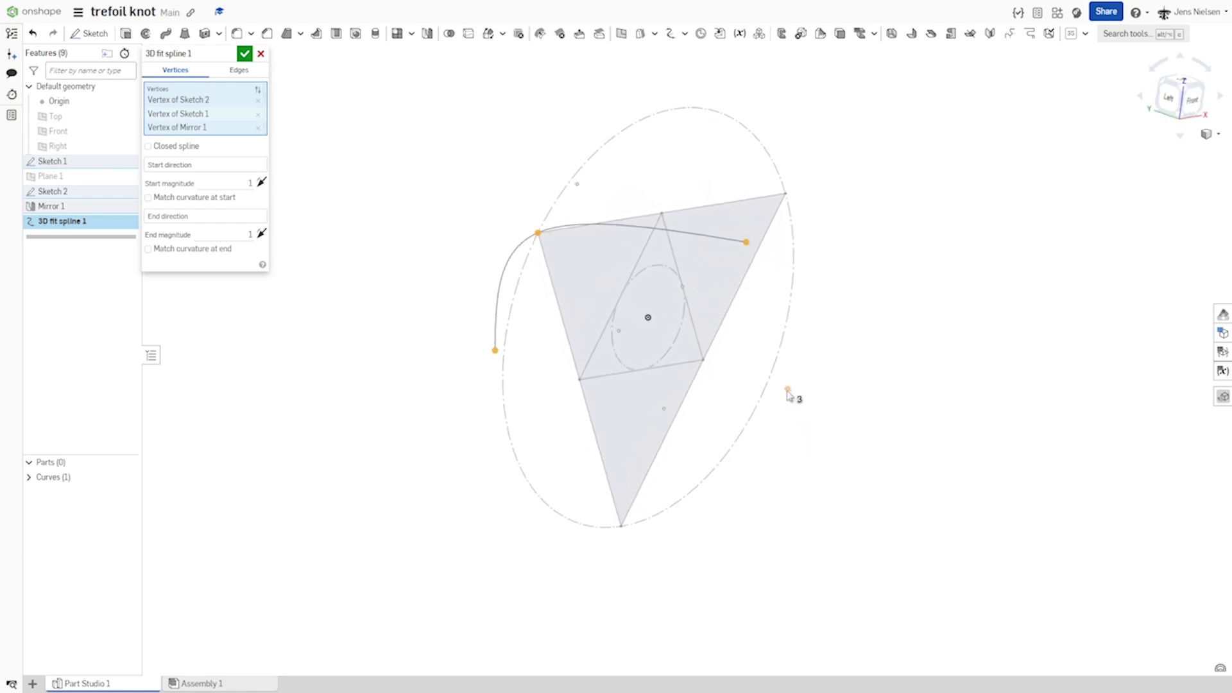
left_click(786, 388)
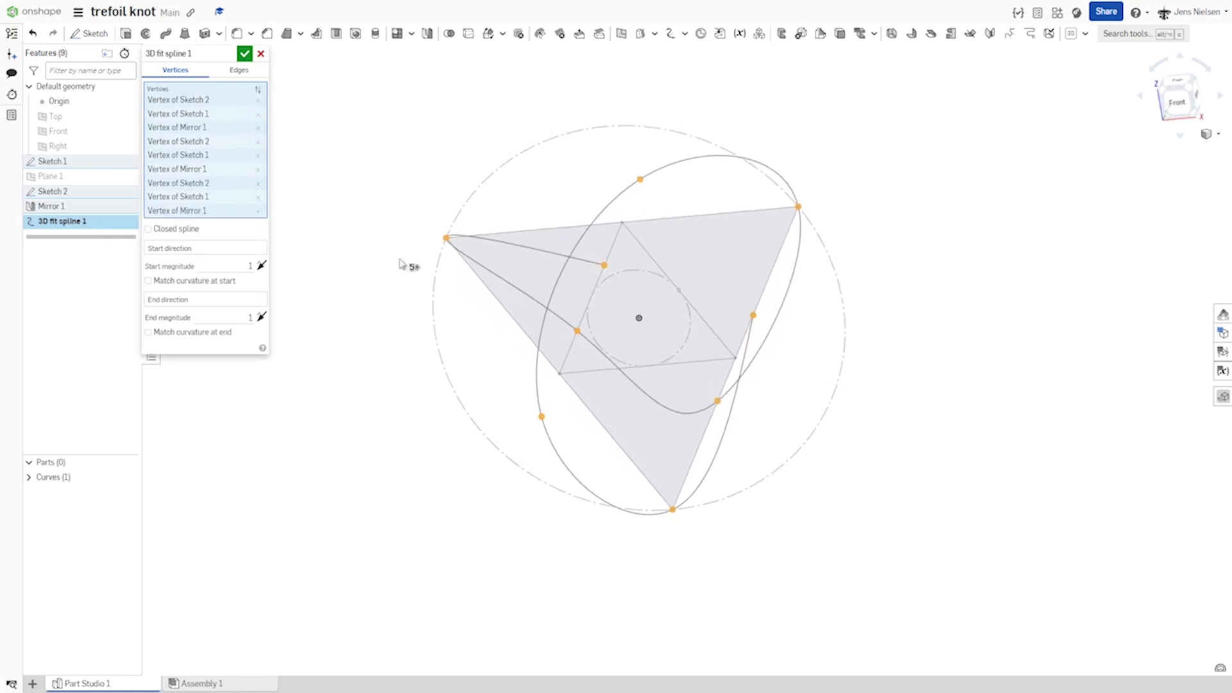
mouse_move(148, 229)
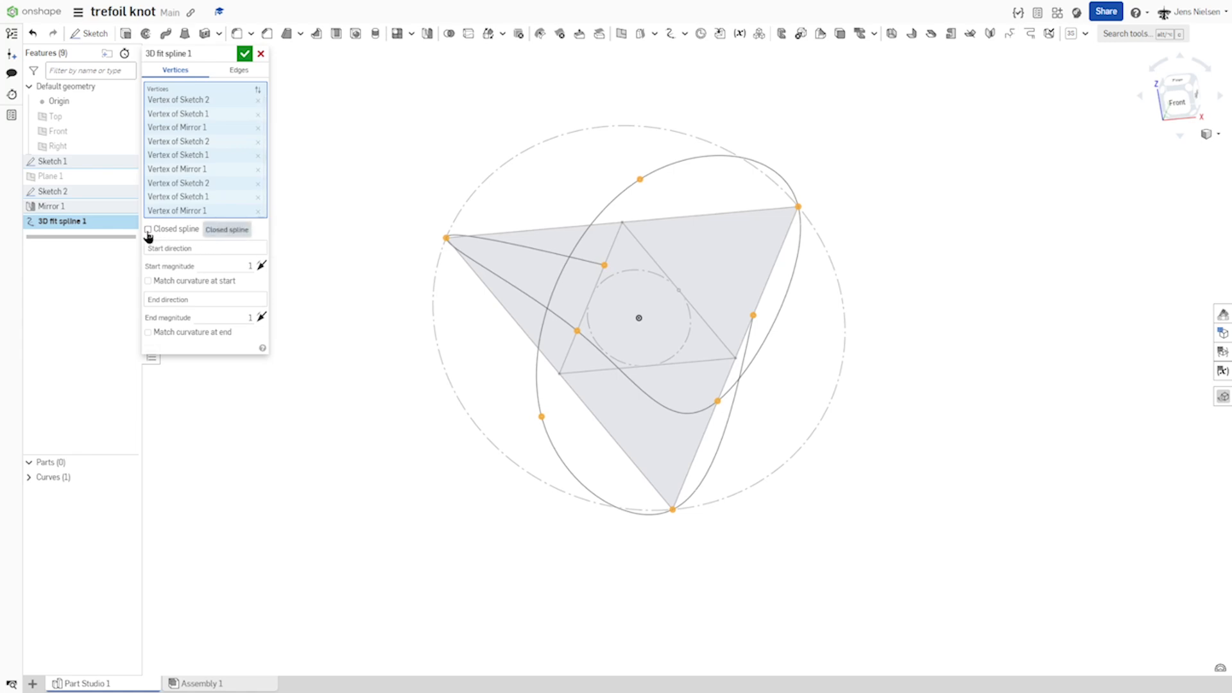
- Tick Closed spline and accept 3D fit spline 1 as a continuous loop
left_click(148, 229)
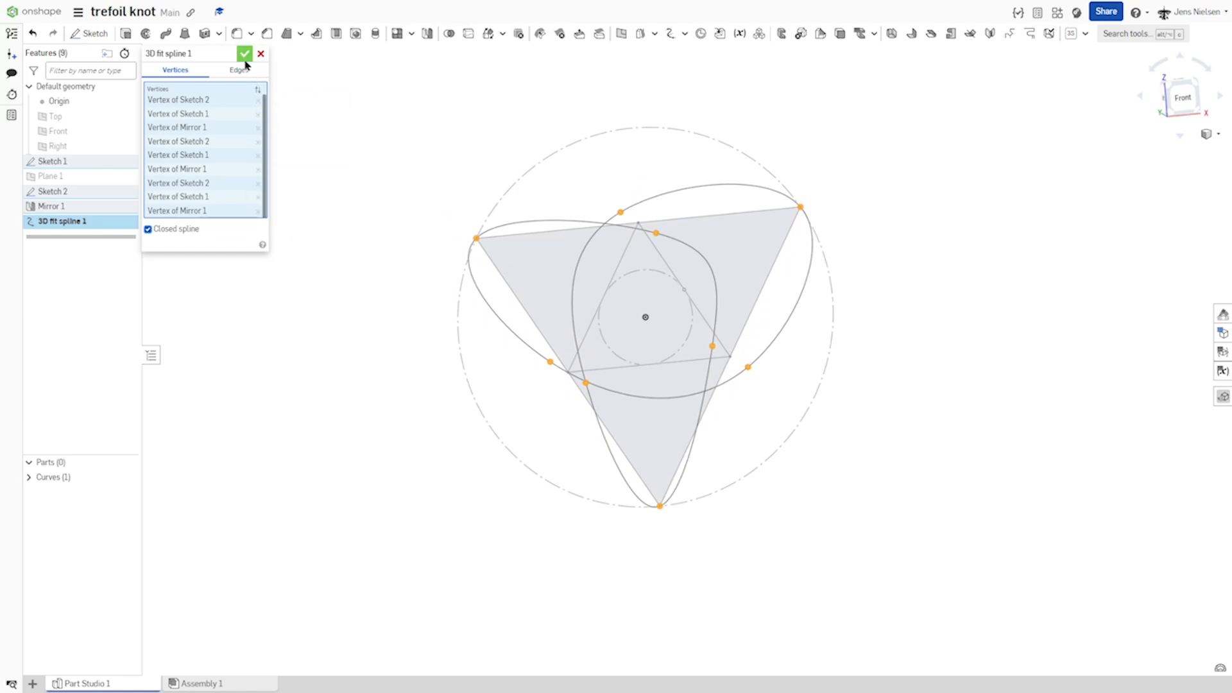
left_click(244, 54)
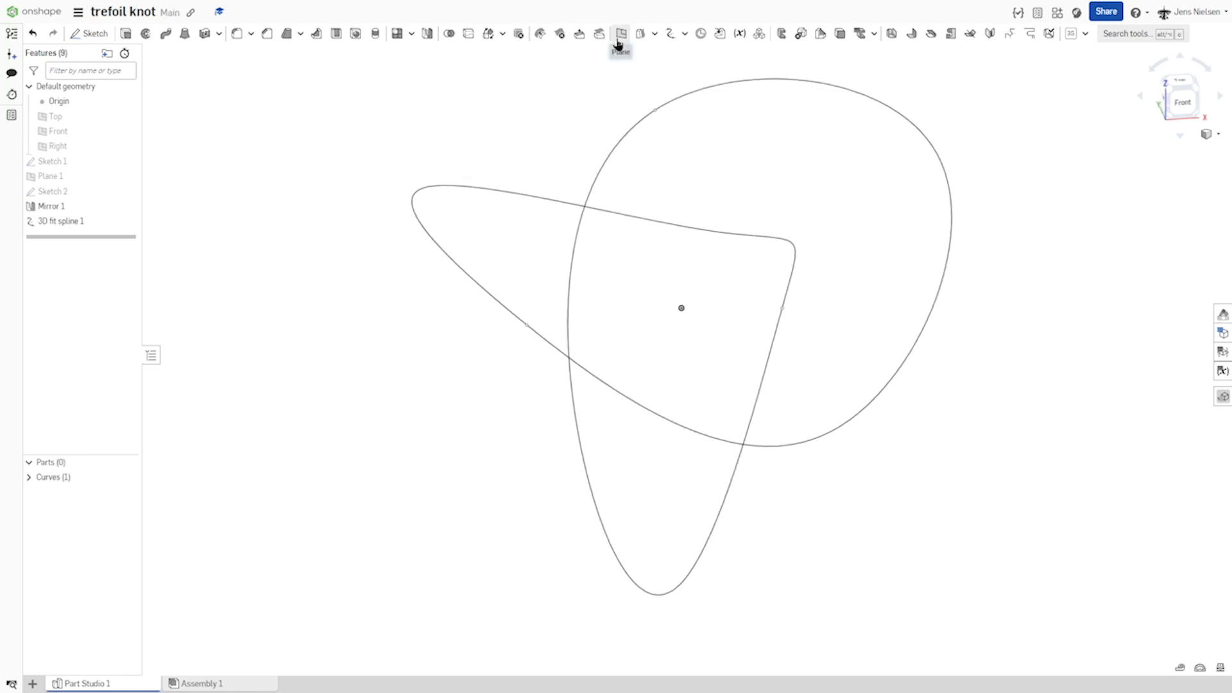
- Create Plane 2 as a curve-point plane on the spline at a Mirror 1 vertex
left_click(620, 34)
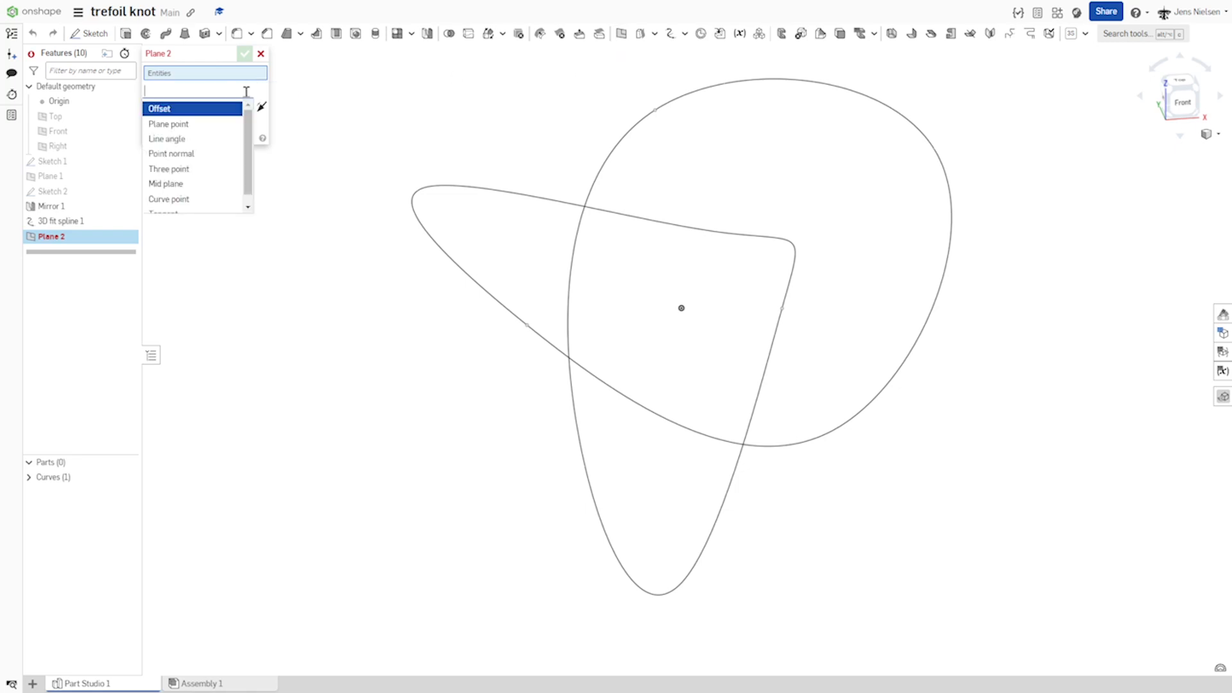
left_click(170, 199)
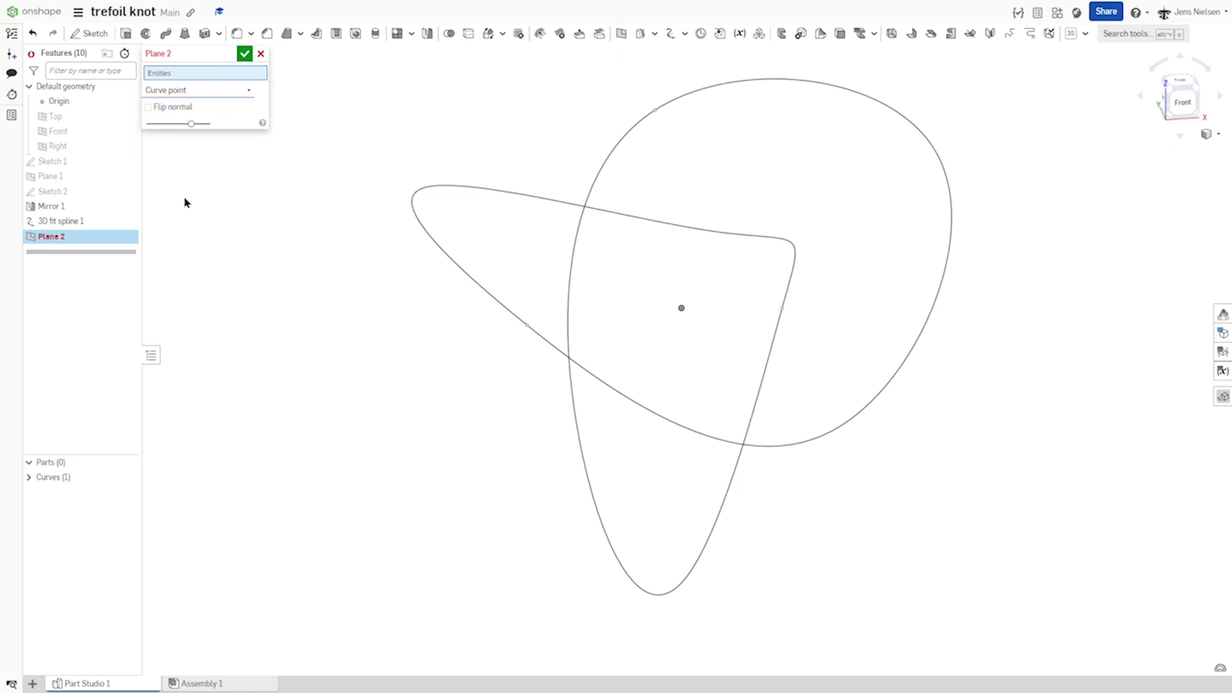
left_click(786, 305)
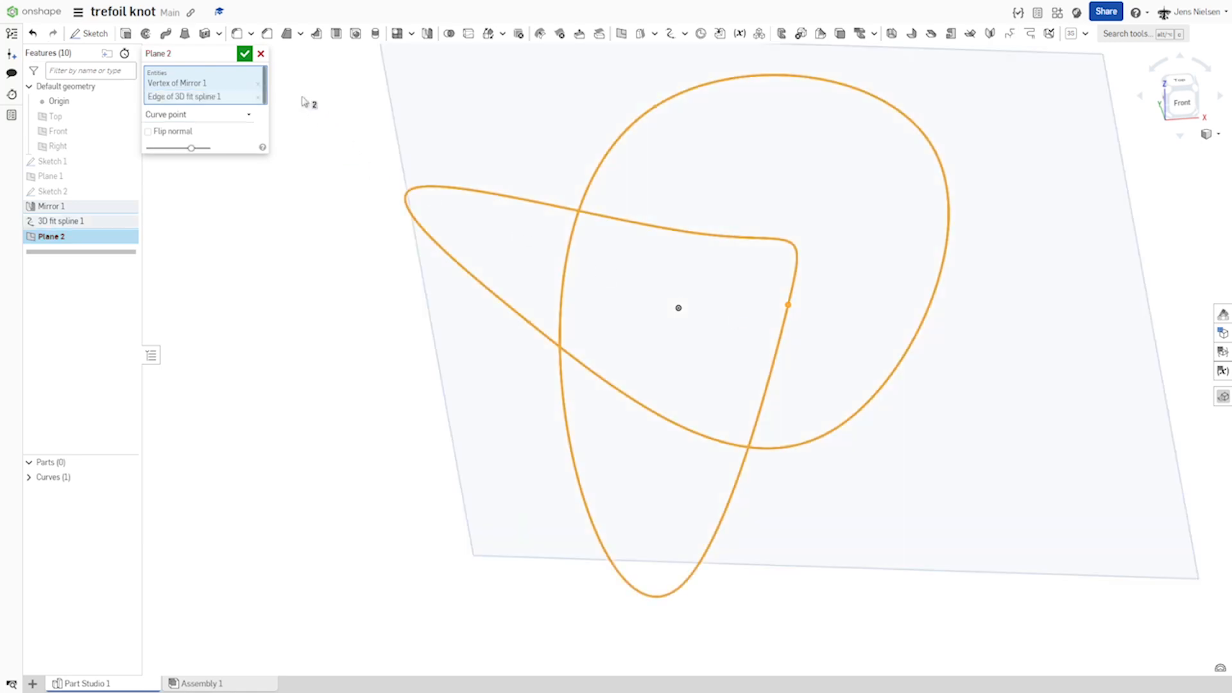
left_click(244, 54)
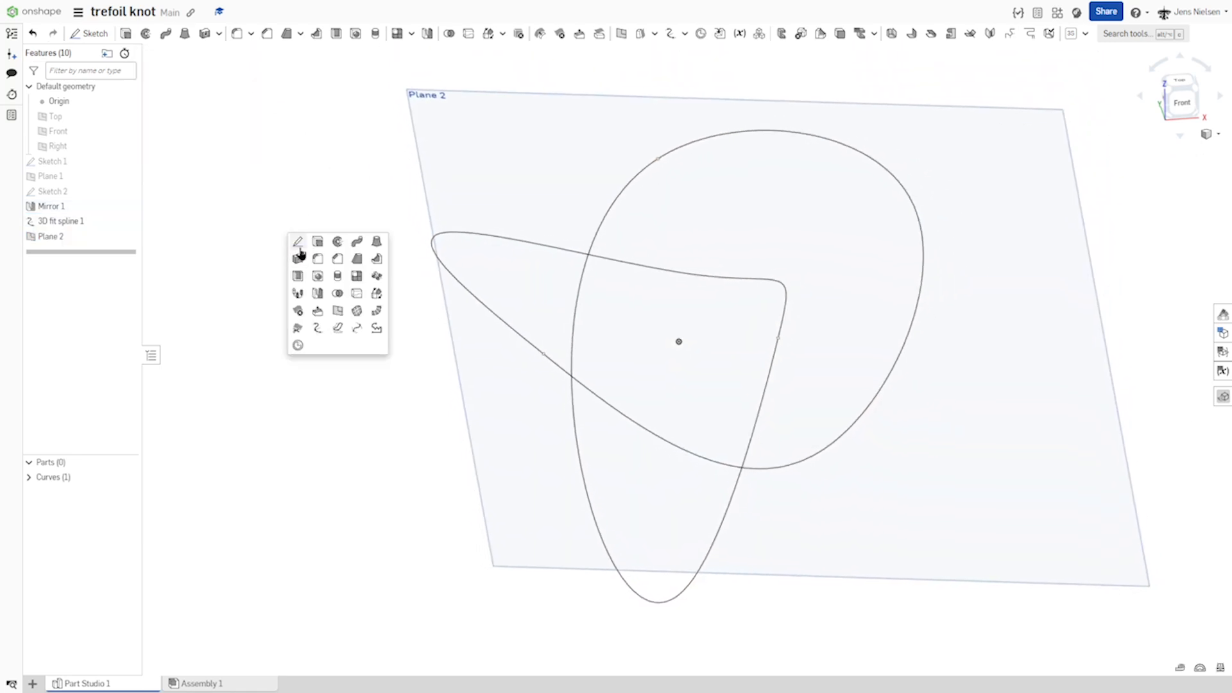
- Sketch a Ø22 inscribed hexagon at the curve point on Plane 2 and finish Sketch 3
left_click(298, 241)
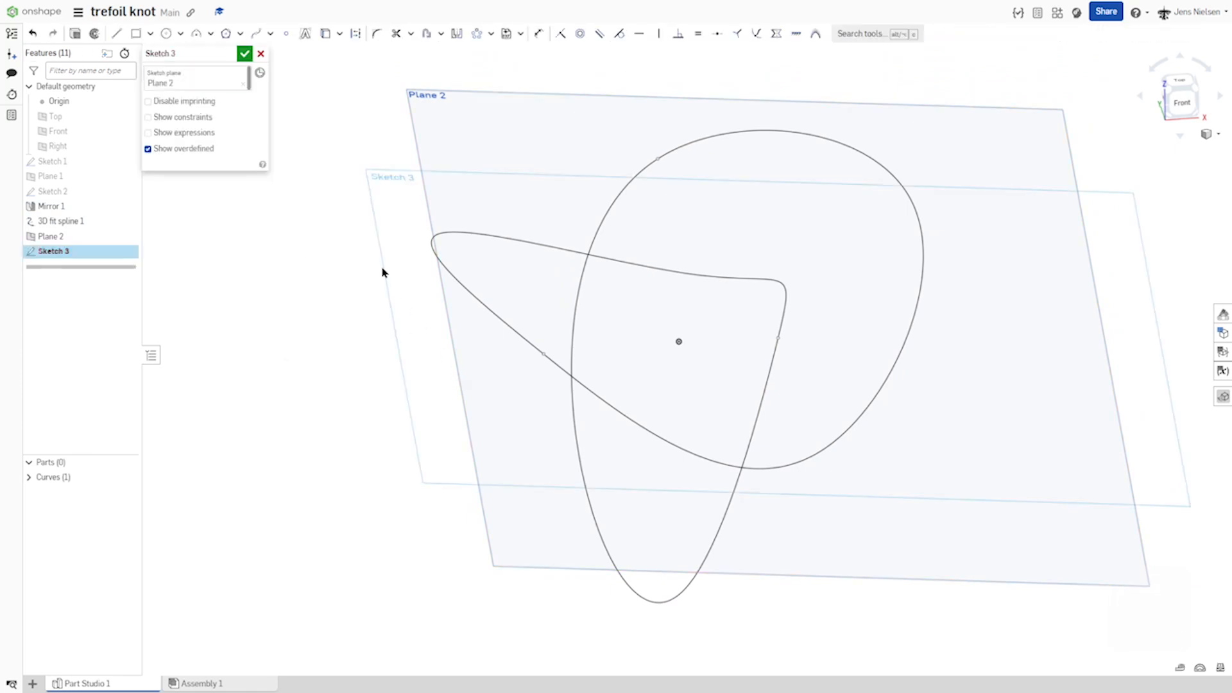
left_click(226, 33)
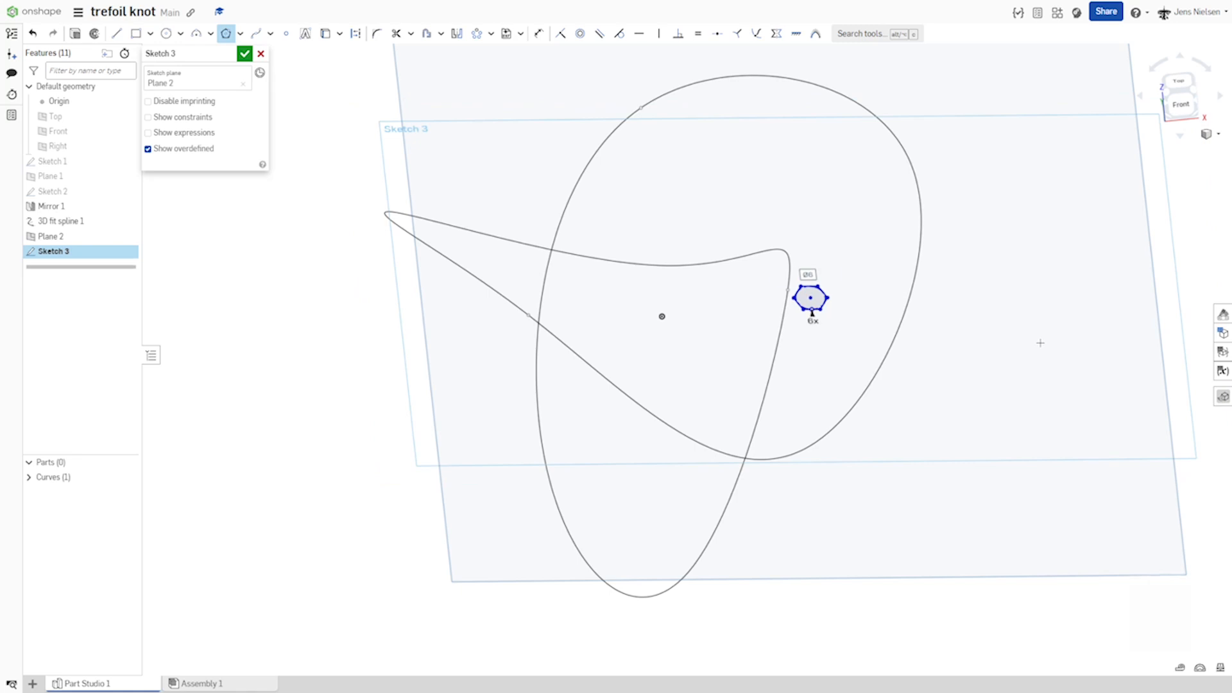
key("enter")
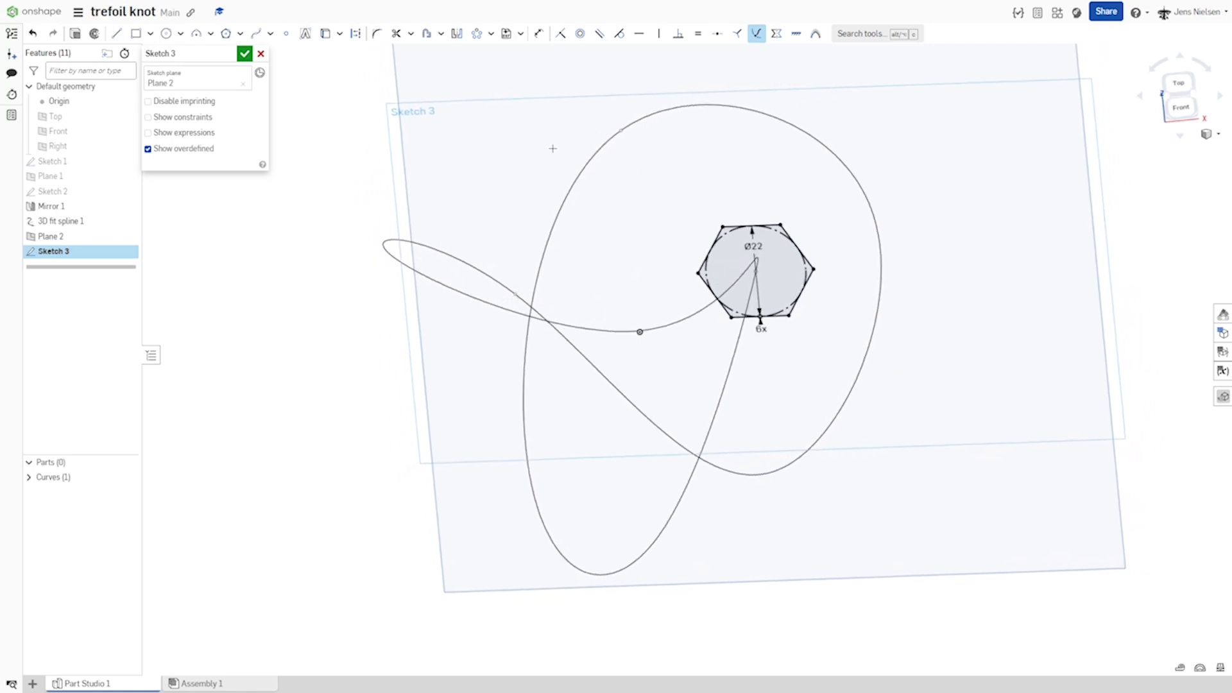
left_click(244, 54)
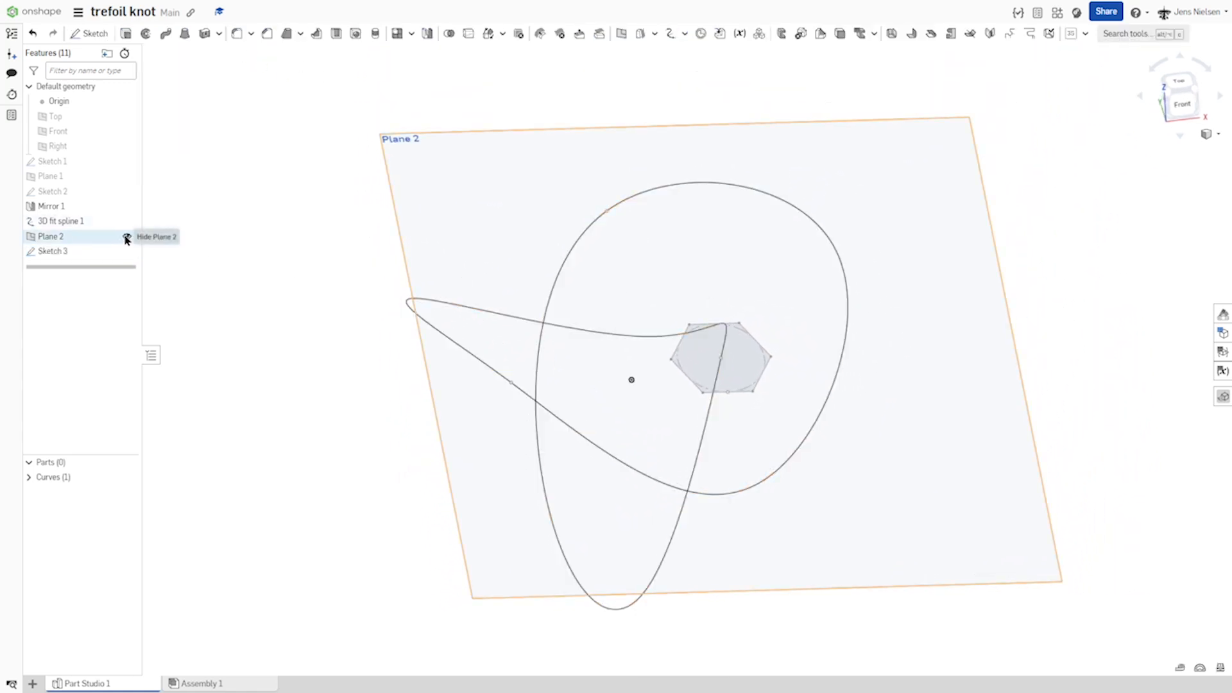
- Hide Plane 2 and sweep Sketch 3's hexagon face along the 3D fit spline to form Part 1
left_click(125, 236)
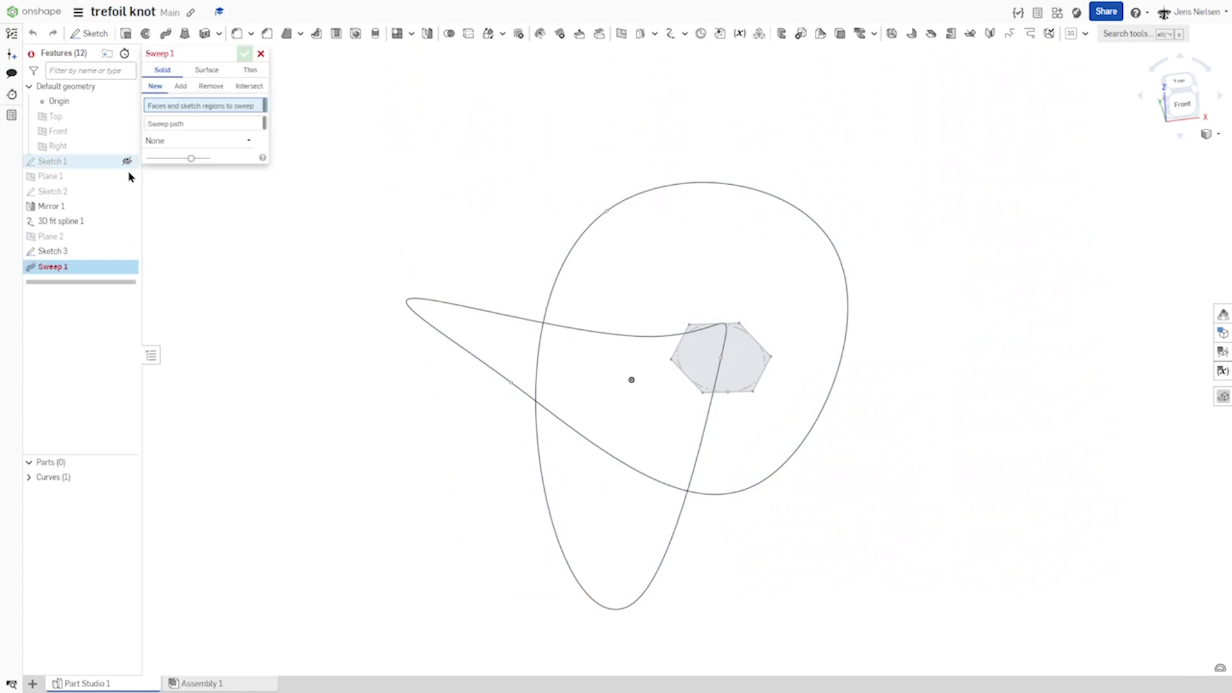
mouse_move(52, 250)
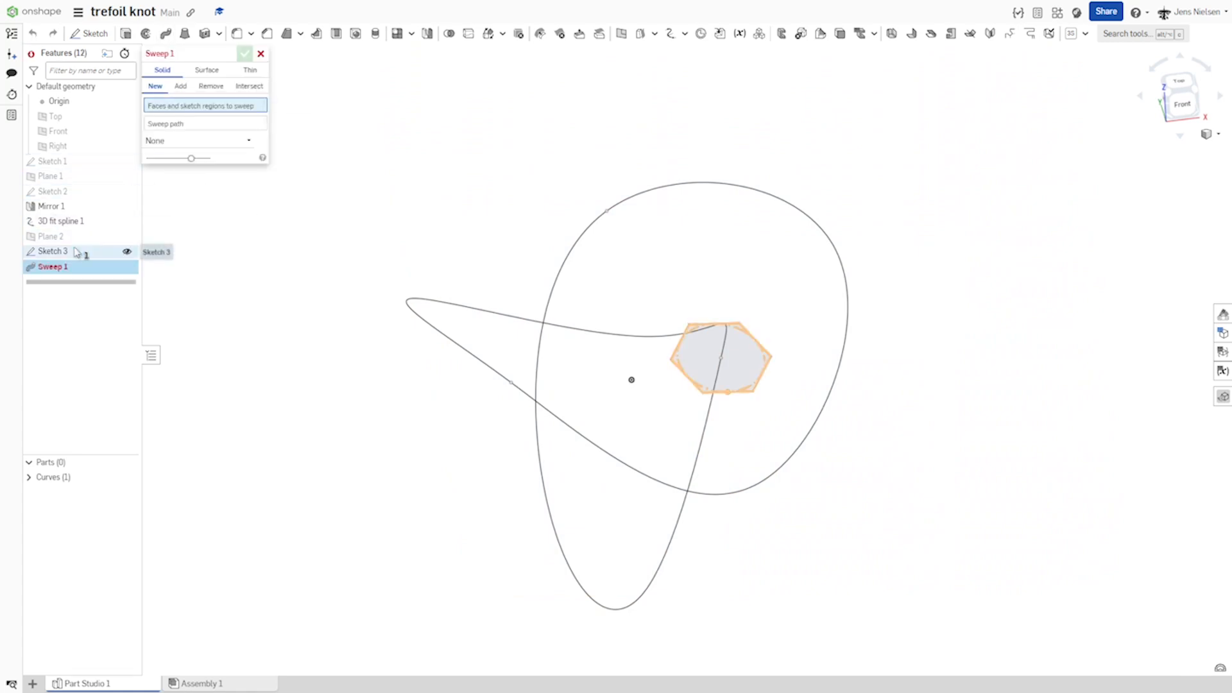
left_click(719, 358)
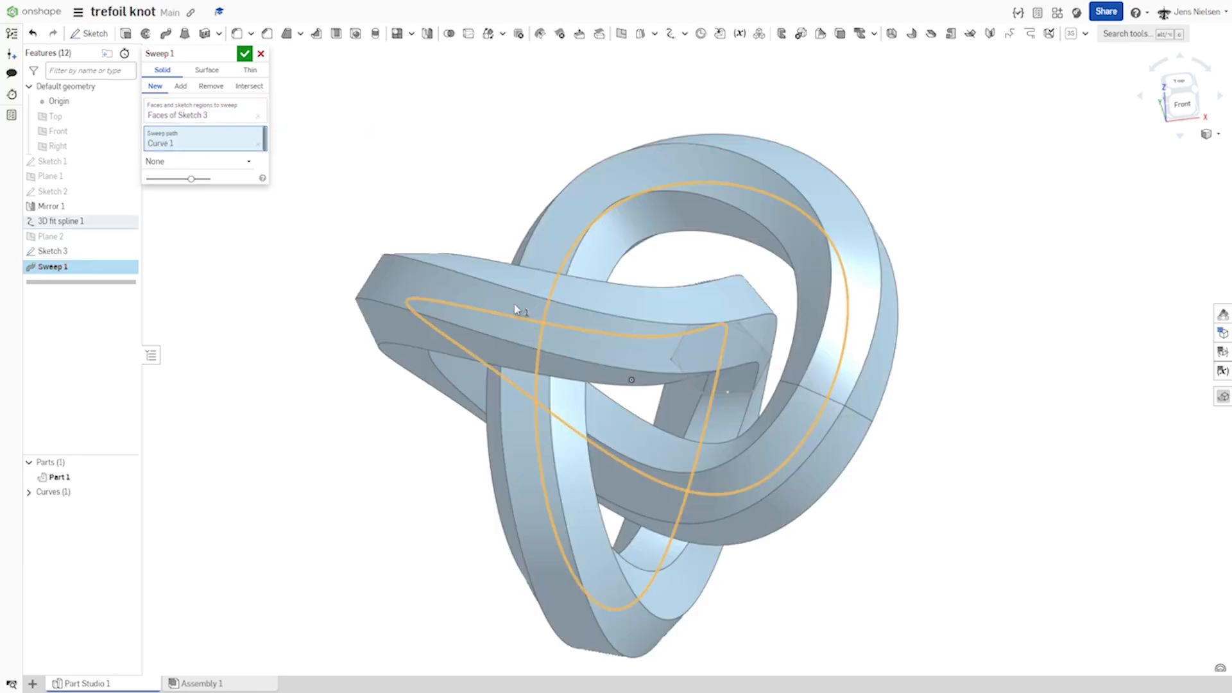
left_click(244, 54)
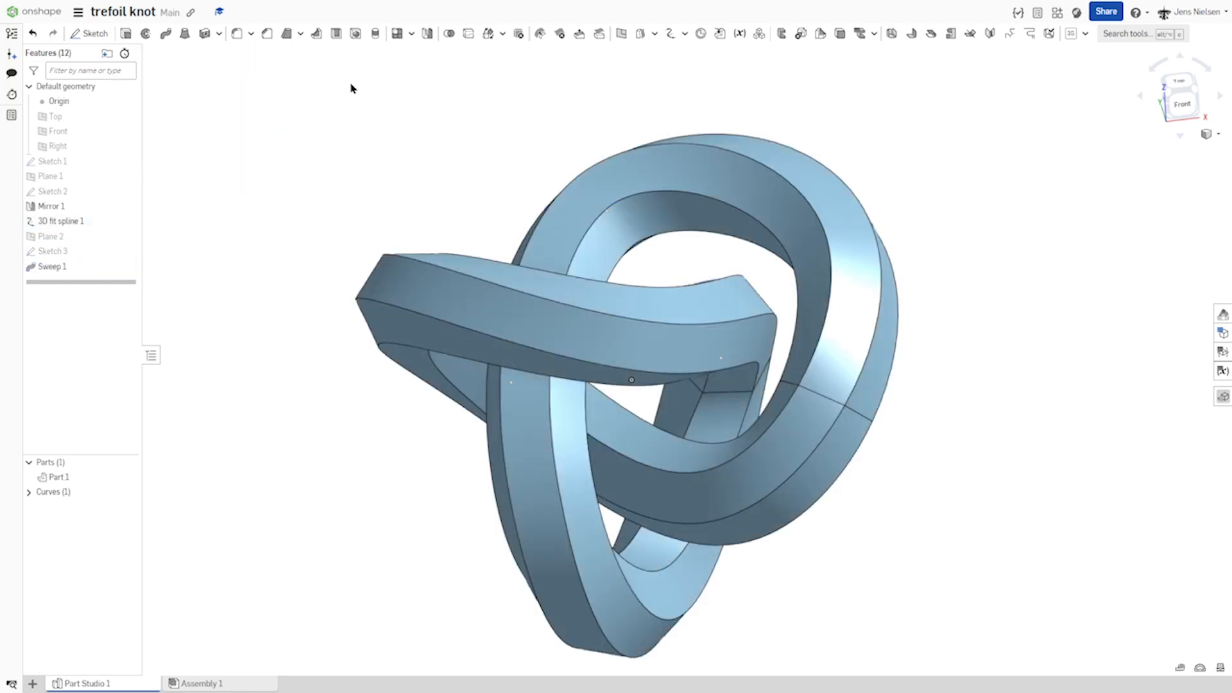